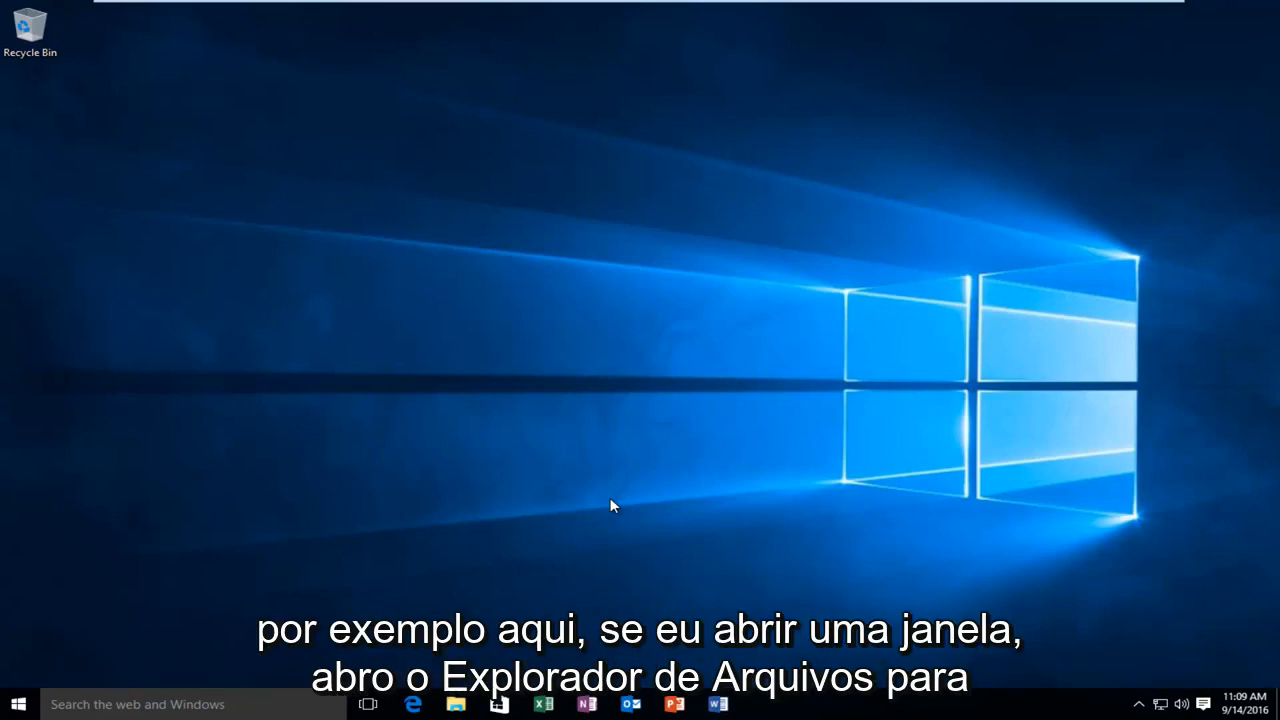
{"action": "mouse_move", "coordinate": [490, 608]}
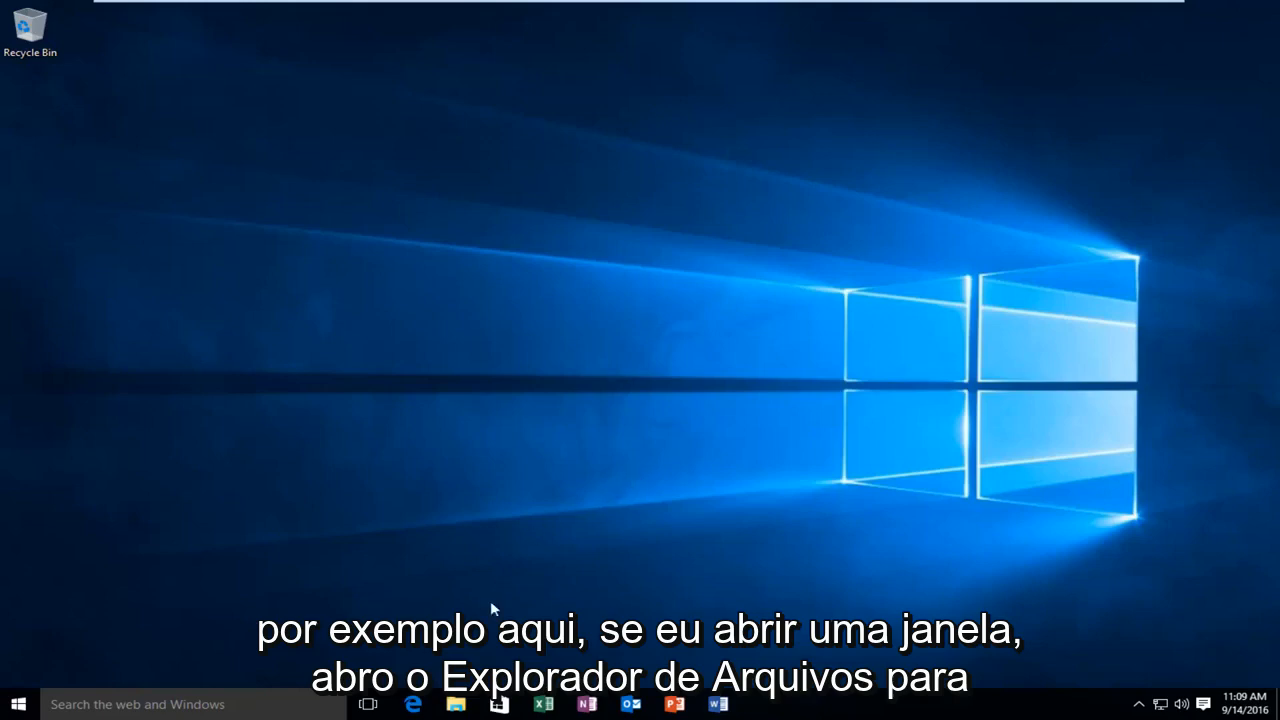
Launch File Explorer on Quick access and peek at the desktop behind it.
{"action": "left_click", "coordinate": [456, 704]}
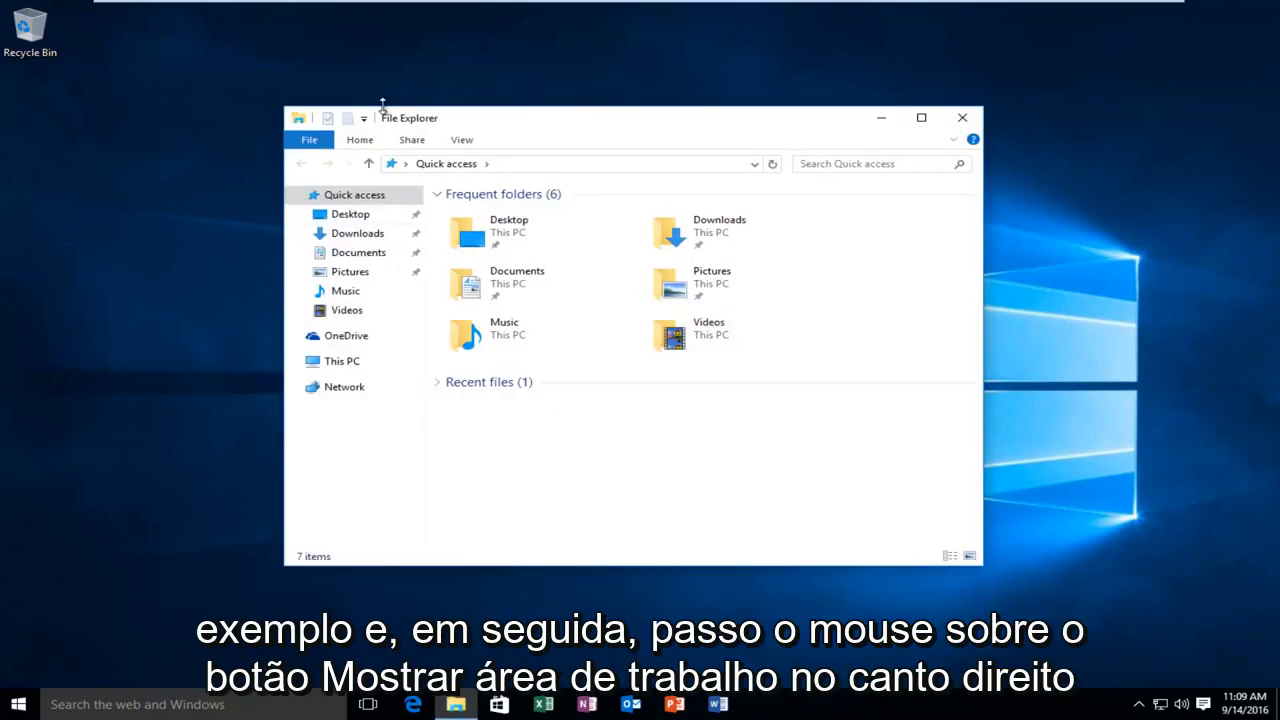
{"action": "mouse_move", "coordinate": [398, 140]}
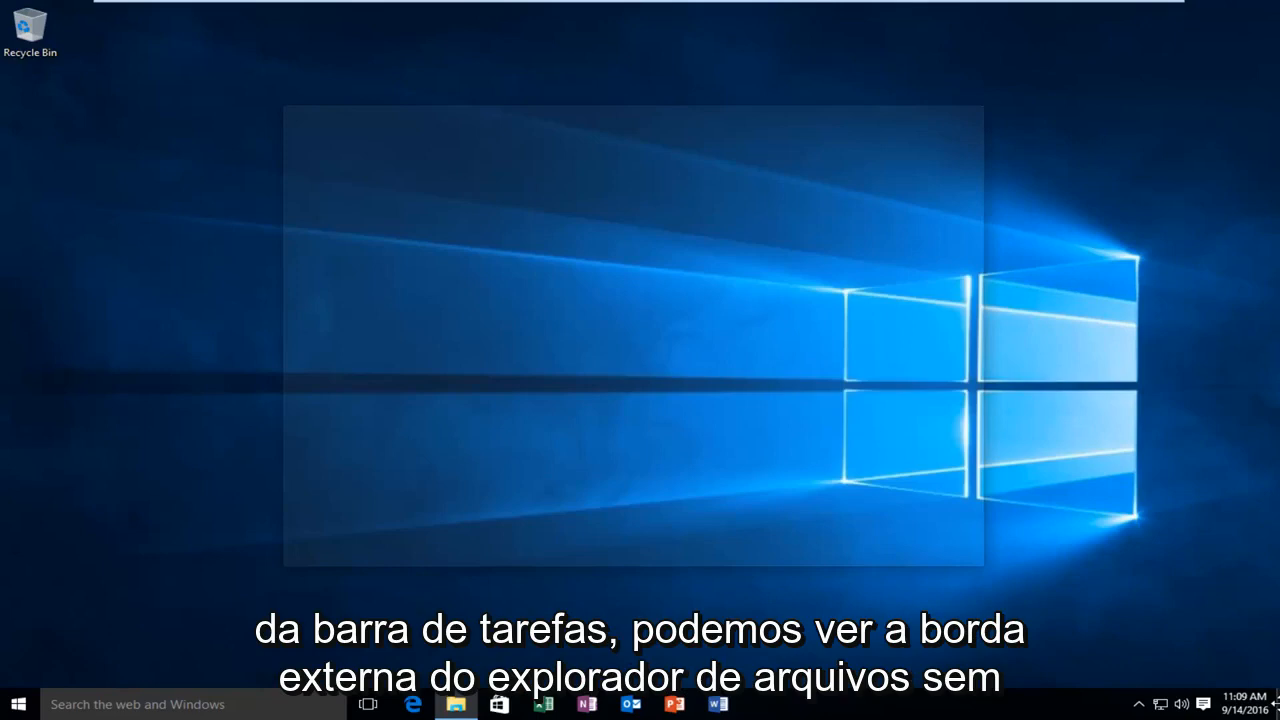
{"action": "left_click", "coordinate": [456, 704]}
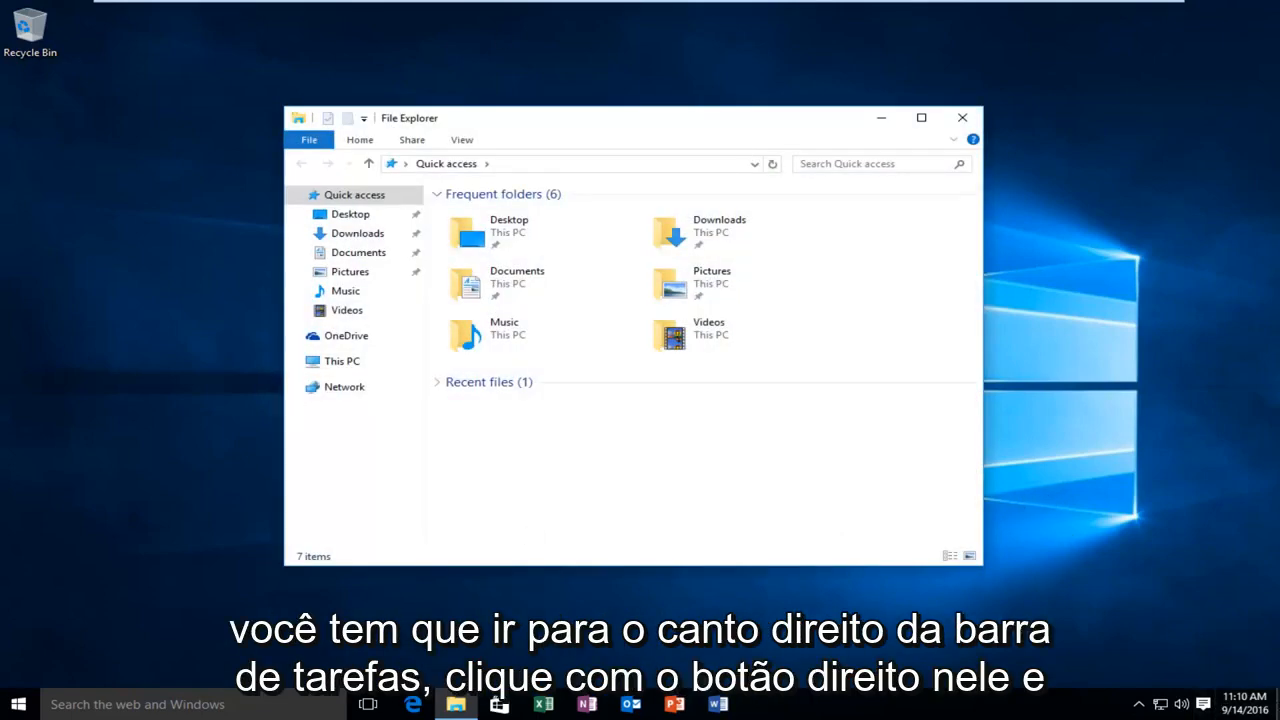
Disable Peek at desktop from the Show Desktop button's context menu.
{"action": "right_click", "coordinate": [1270, 704]}
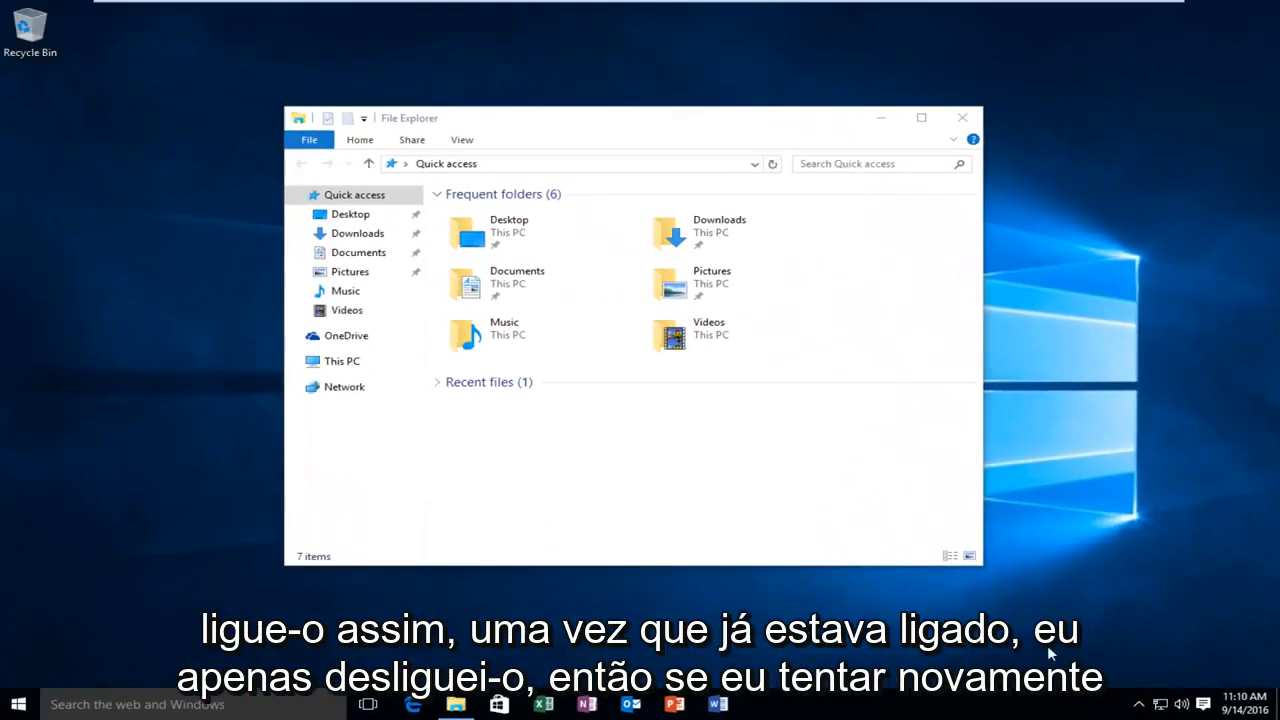
{"action": "mouse_move", "coordinate": [990, 520]}
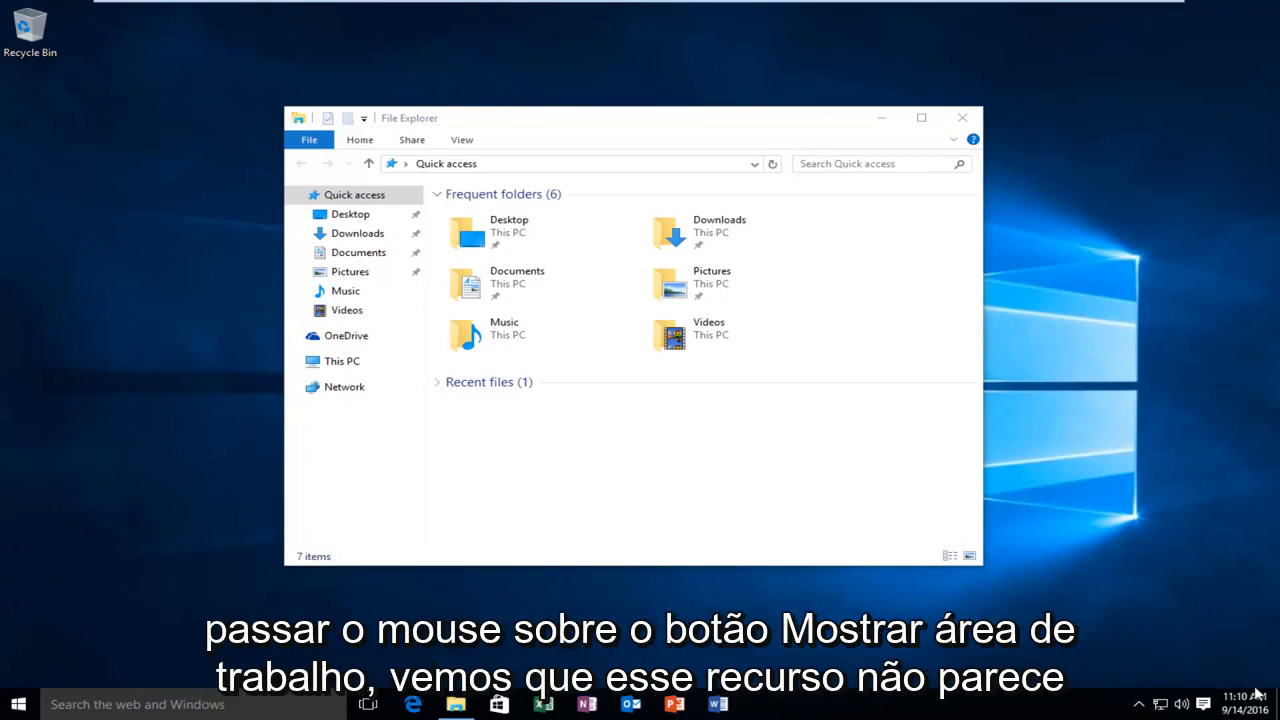
{"action": "mouse_move", "coordinate": [1276, 700]}
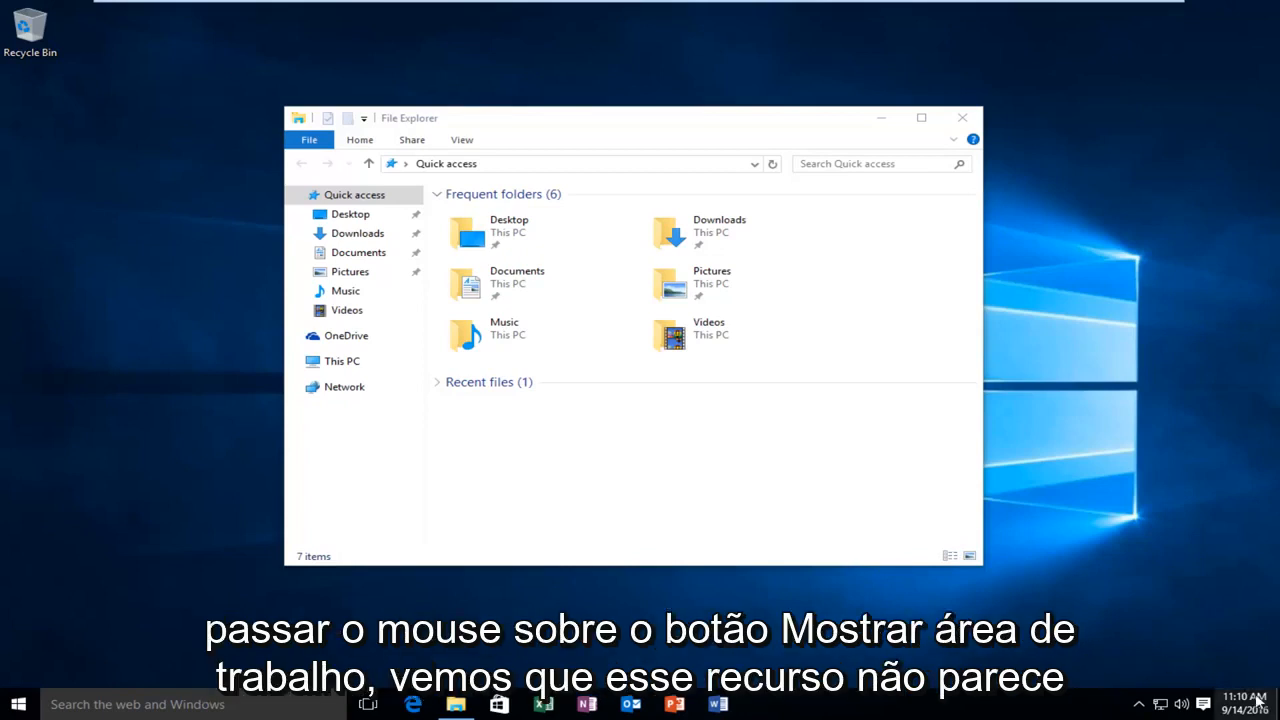
{"action": "mouse_move", "coordinate": [556, 140]}
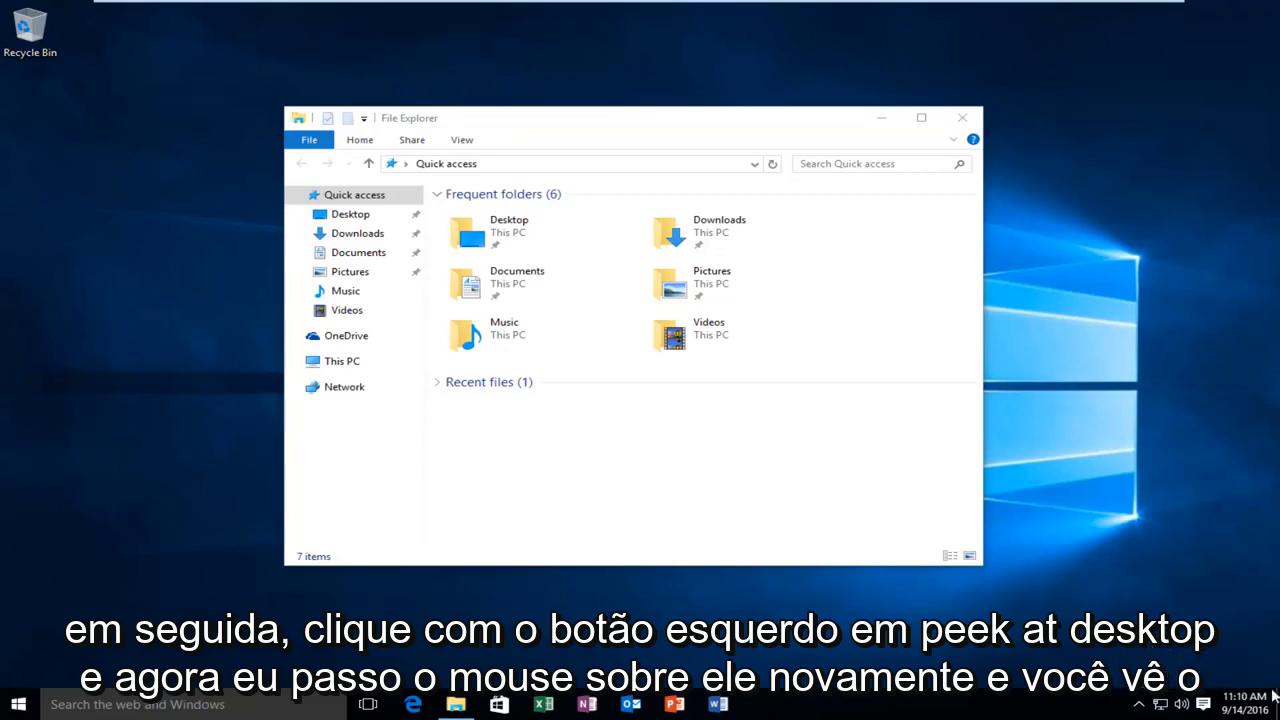
Re-enable Peek at desktop so hovering shows File Explorer as an outline.
{"action": "left_click", "coordinate": [1276, 704]}
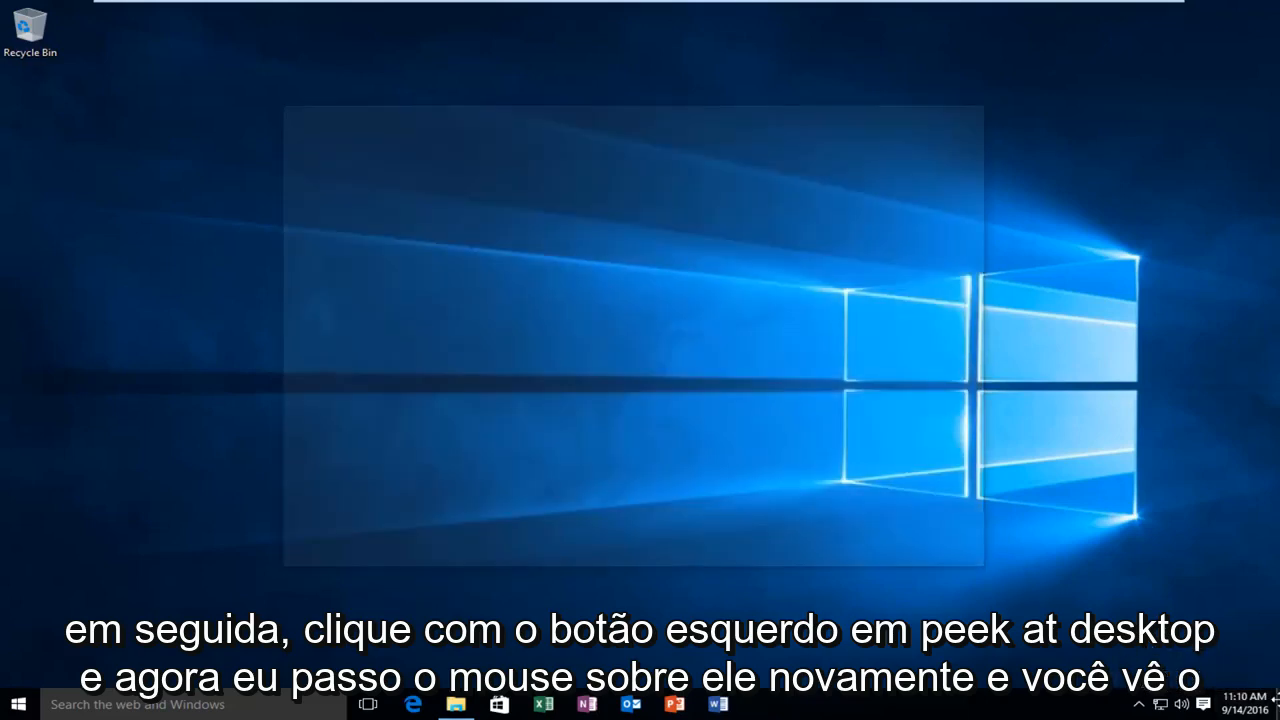
{"action": "left_click", "coordinate": [456, 704]}
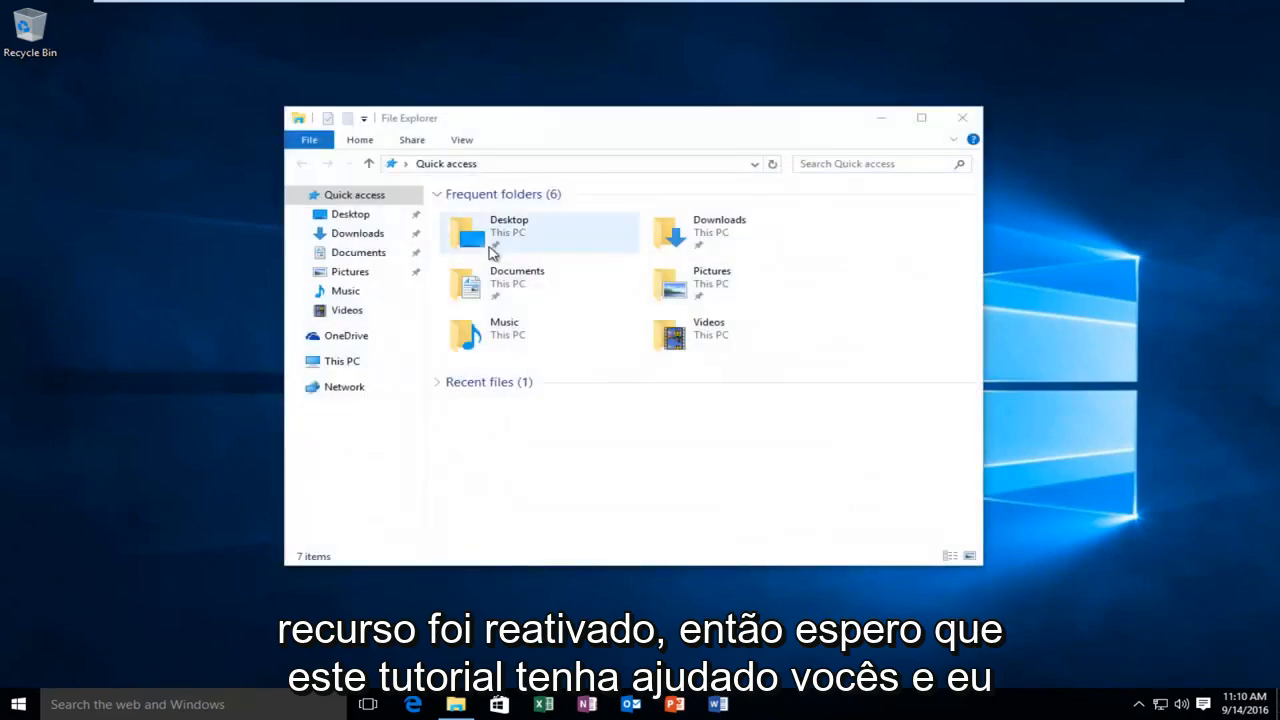